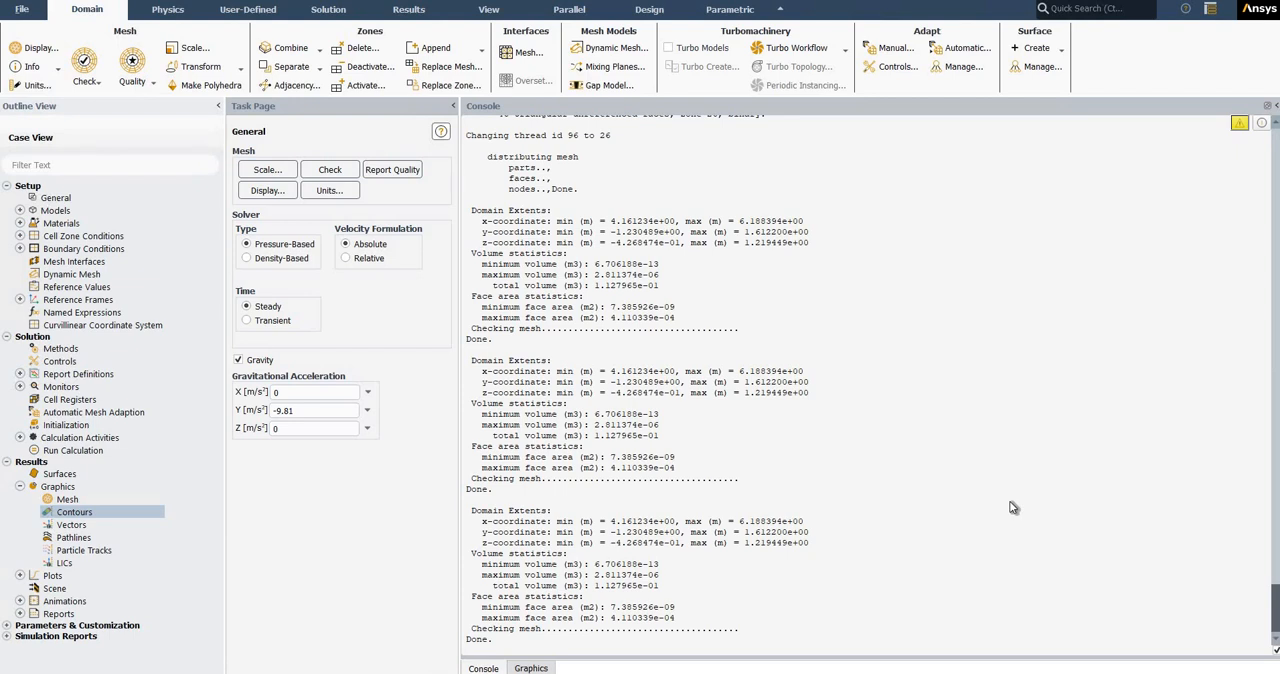
mouse_move(990, 460)
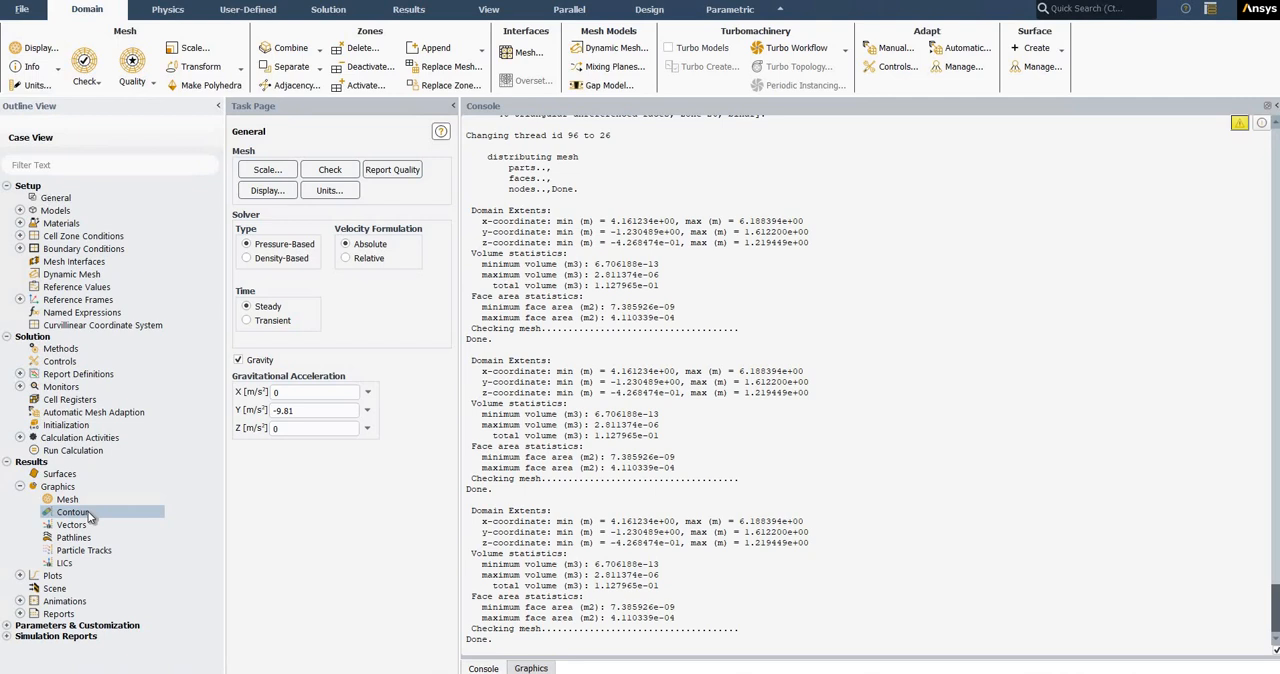
mouse_move(728, 462)
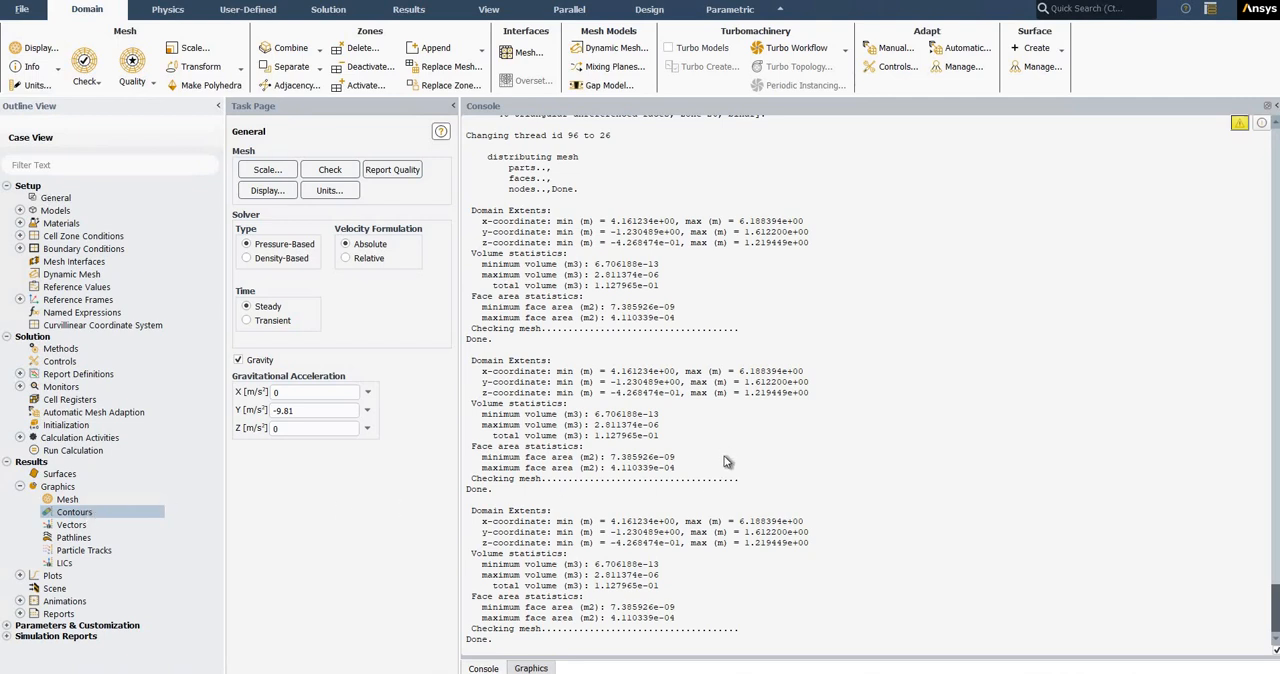
mouse_move(644, 482)
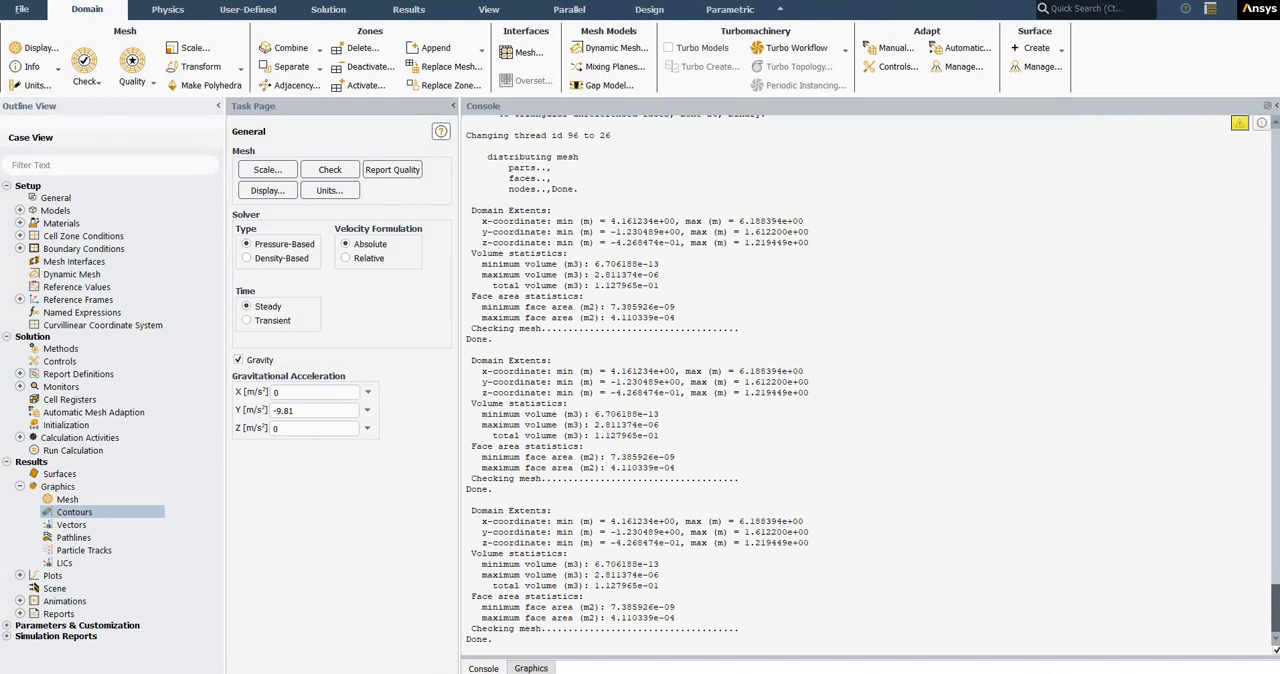
mouse_move(838, 140)
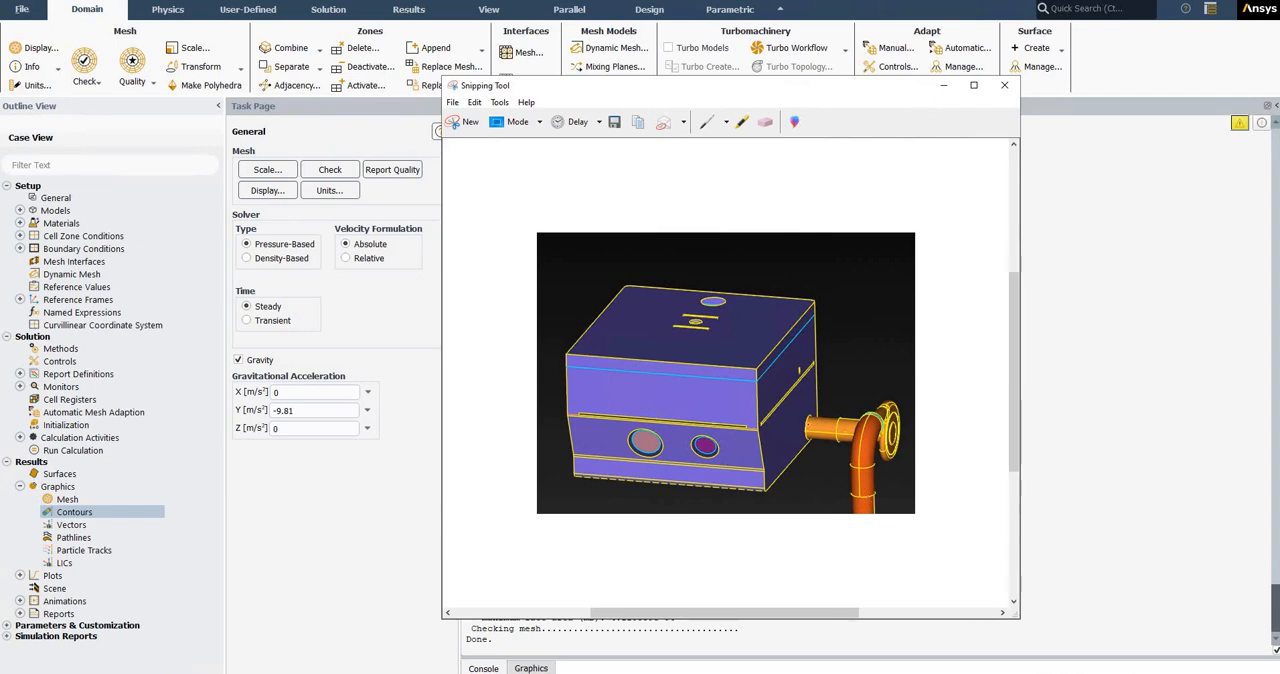
mouse_move(838, 482)
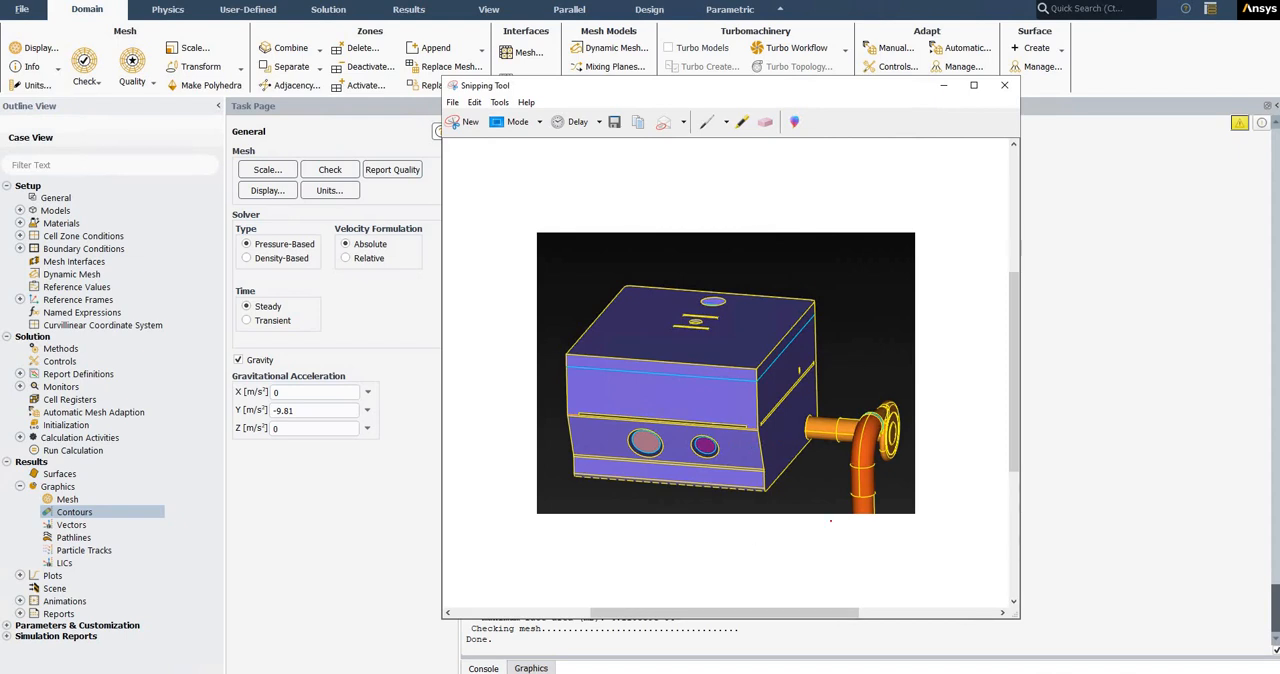
mouse_move(848, 386)
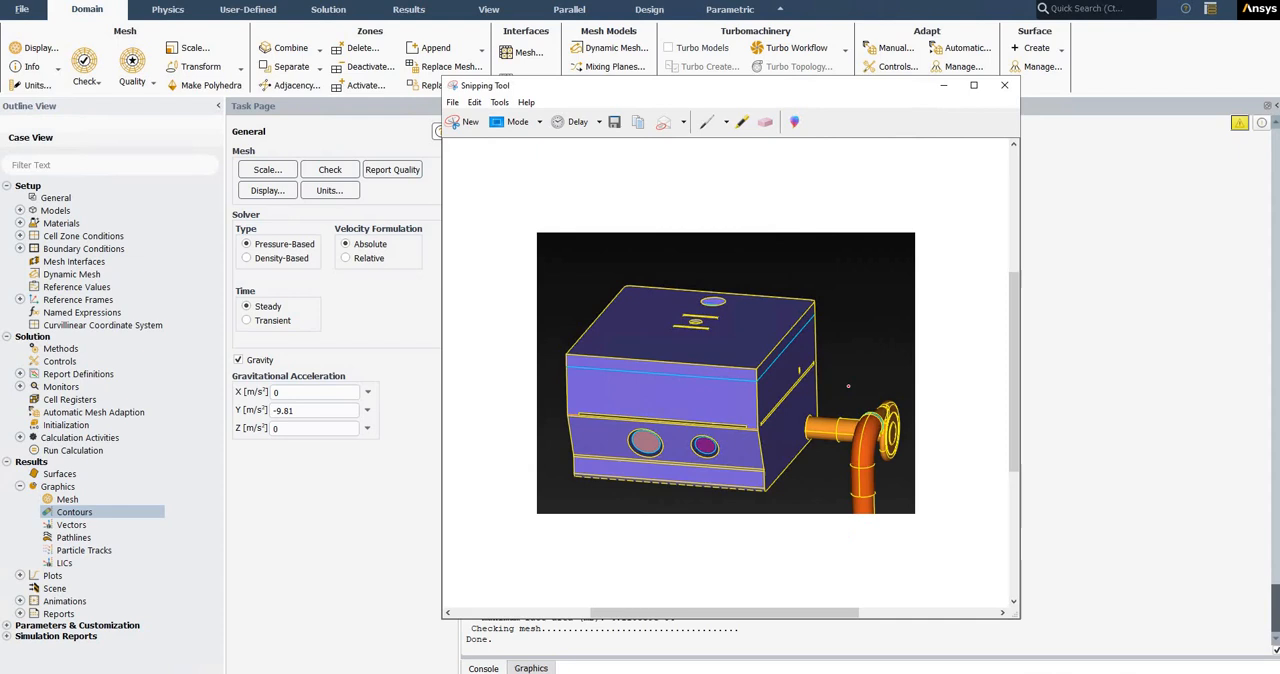
mouse_move(864, 336)
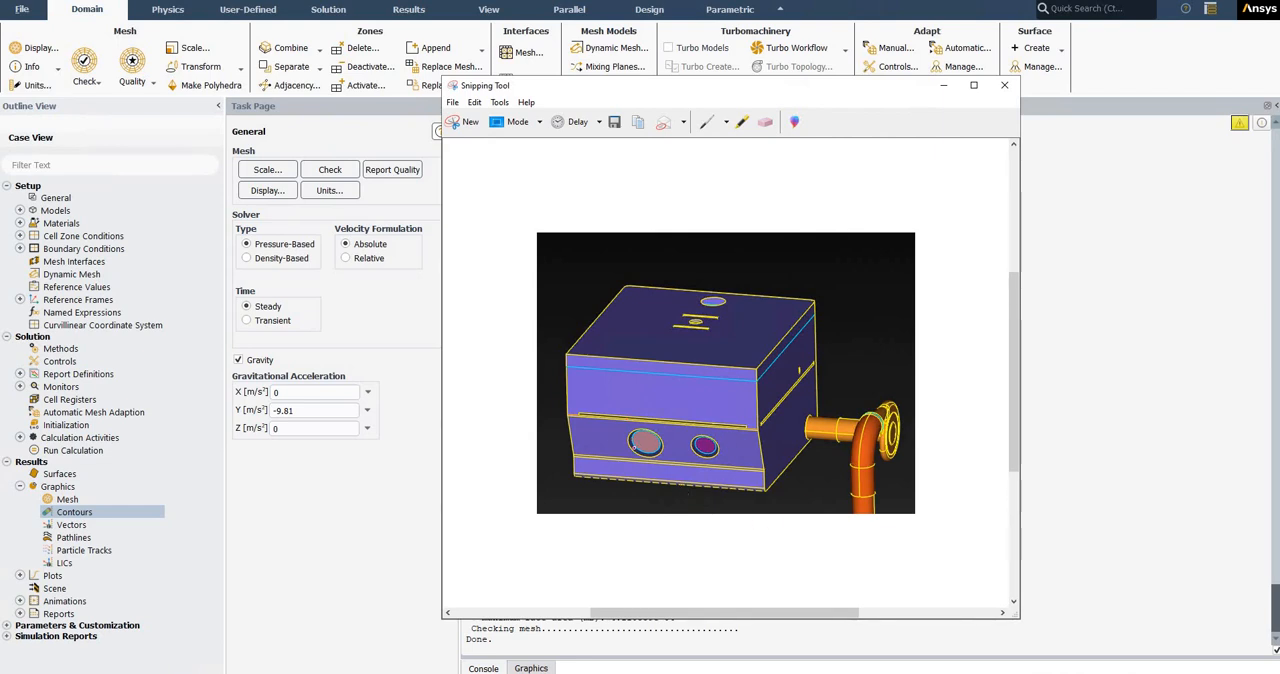
mouse_move(956, 96)
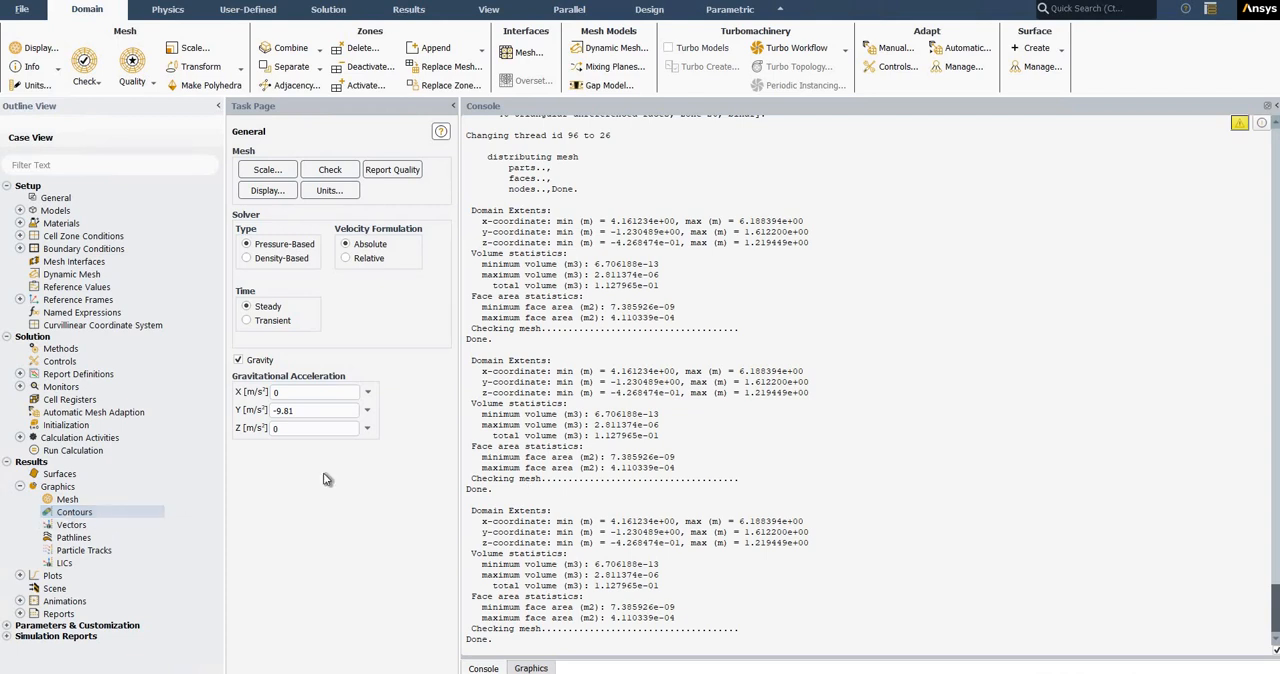
mouse_move(892, 92)
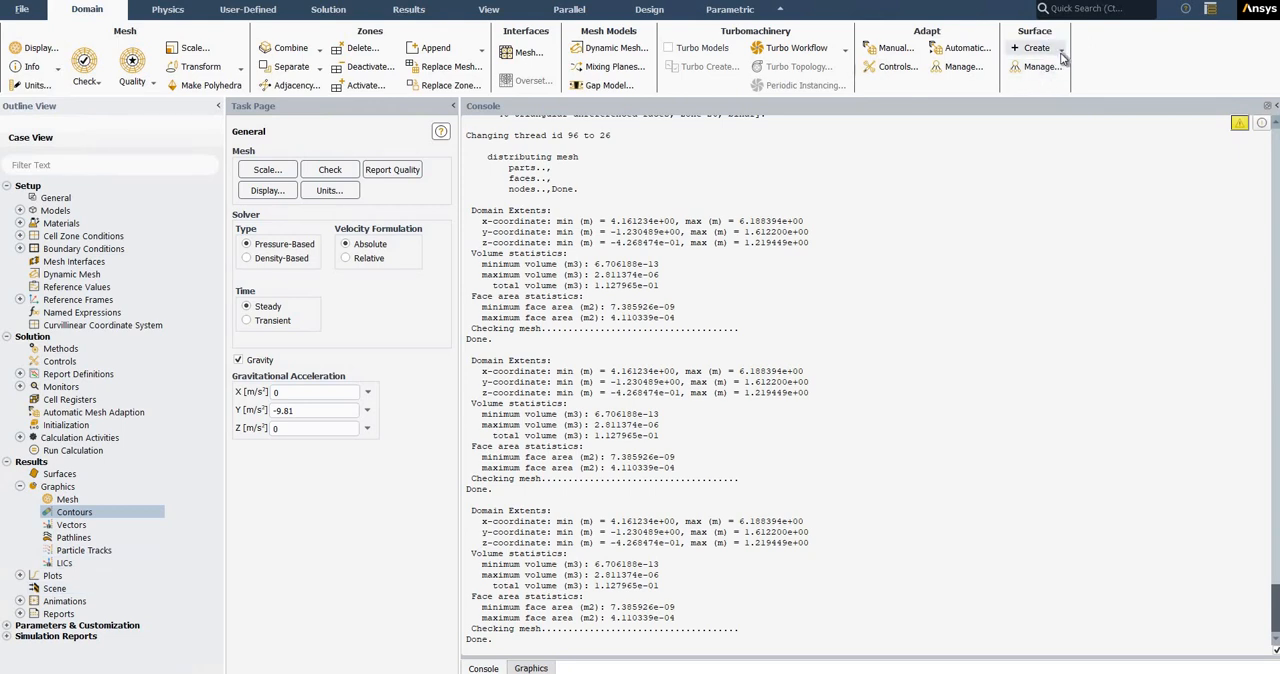
- Expand the Surface > Create list on the Domain ribbon to see available surface types
click(1036, 48)
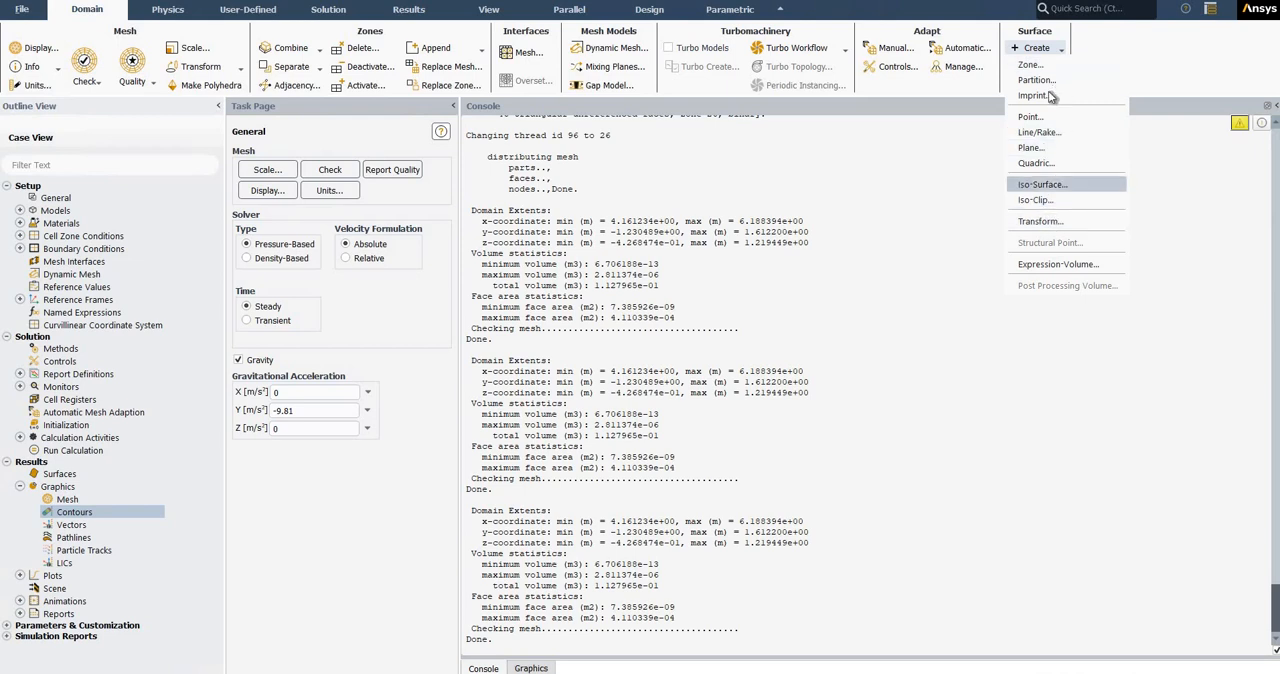
- Start the Imprint option, bringing up the Imported Surface dialog with its thirteen target zones
click(1036, 96)
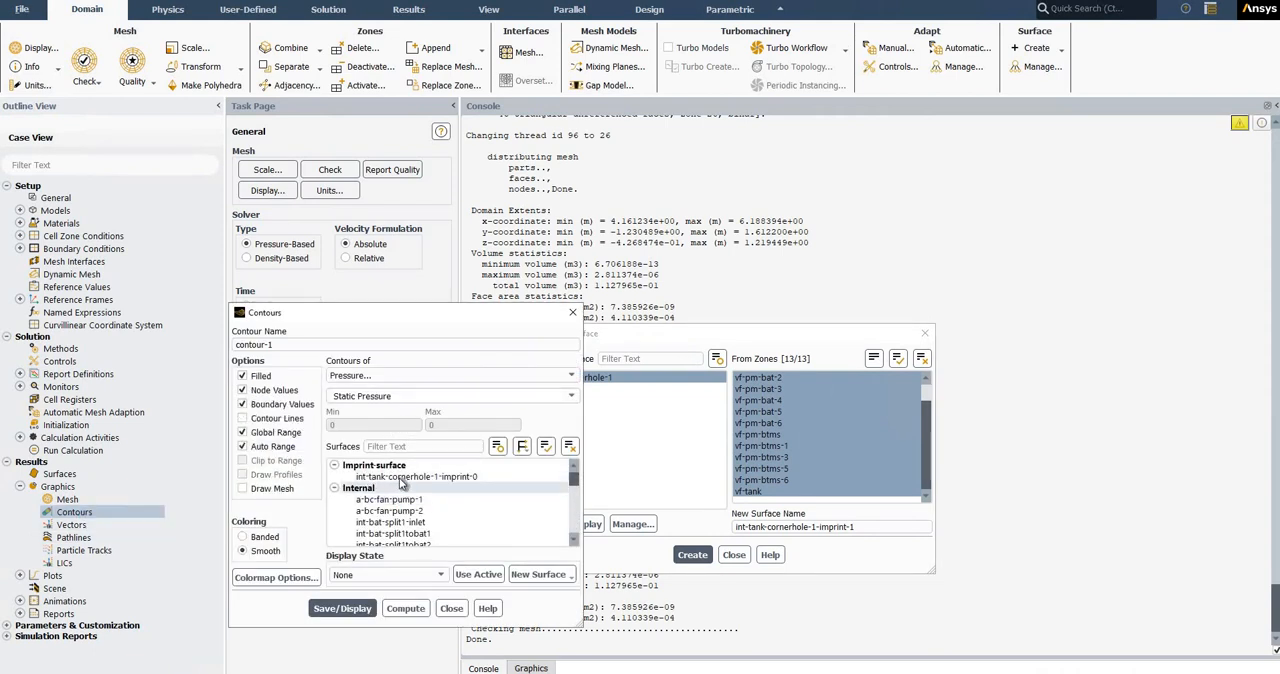
mouse_move(418, 492)
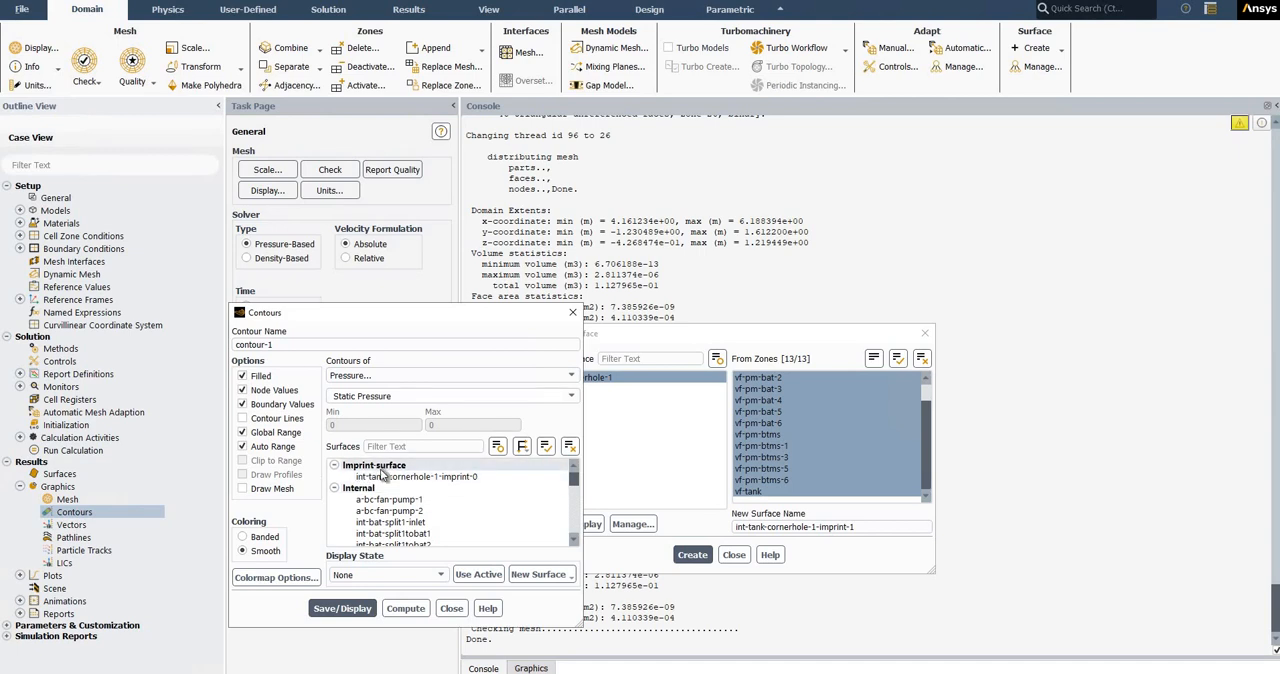
mouse_move(344, 516)
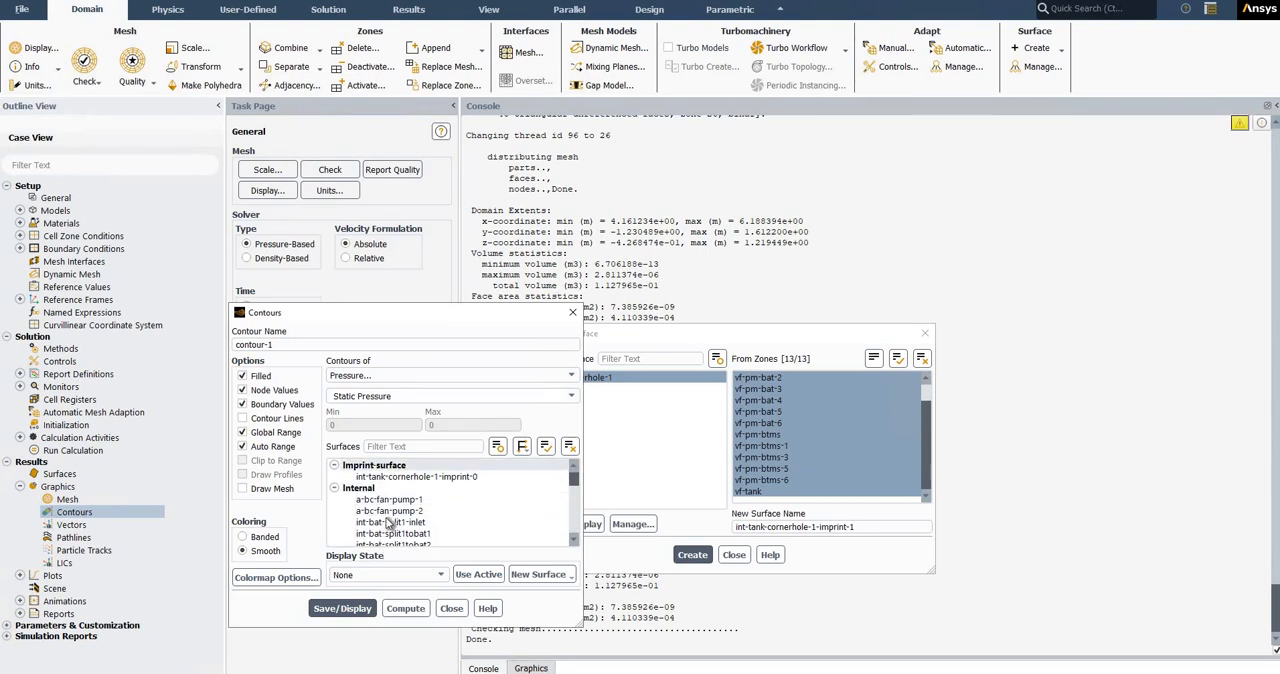
scroll(down, 3)
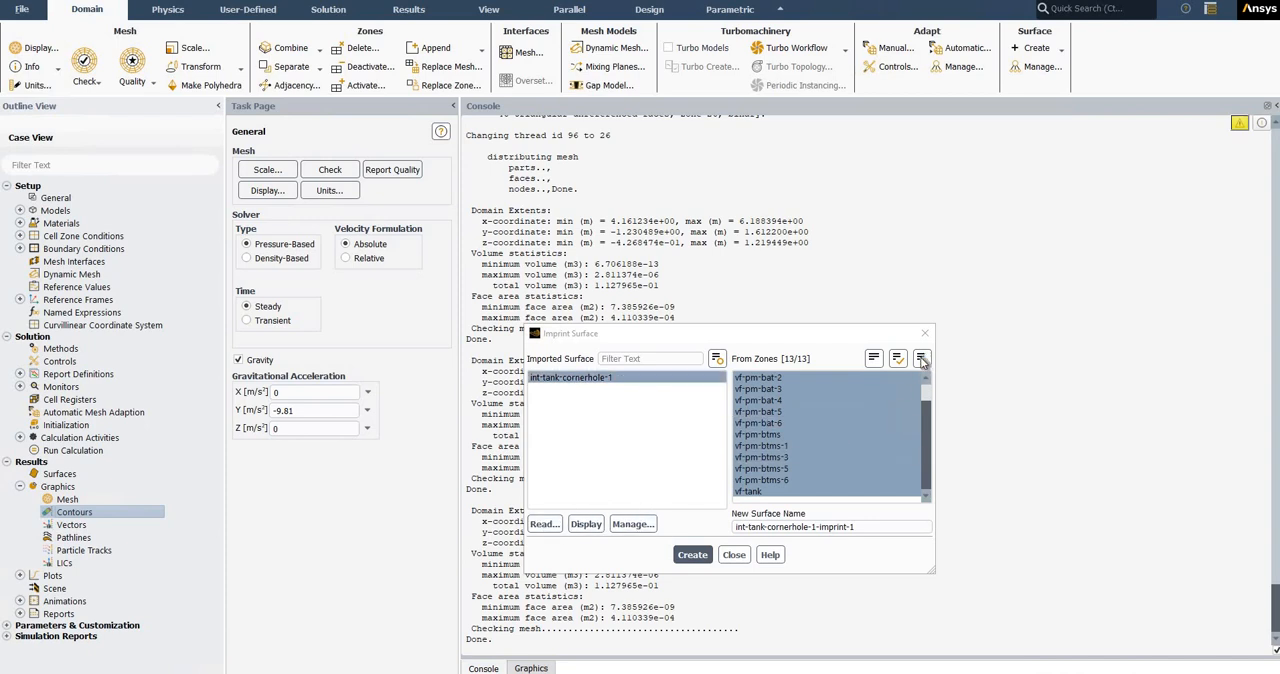
- Read int-tank-cornerhole-2.msh with 'Mesh was created in' set to mm, adding it to the imported surfaces
click(920, 358)
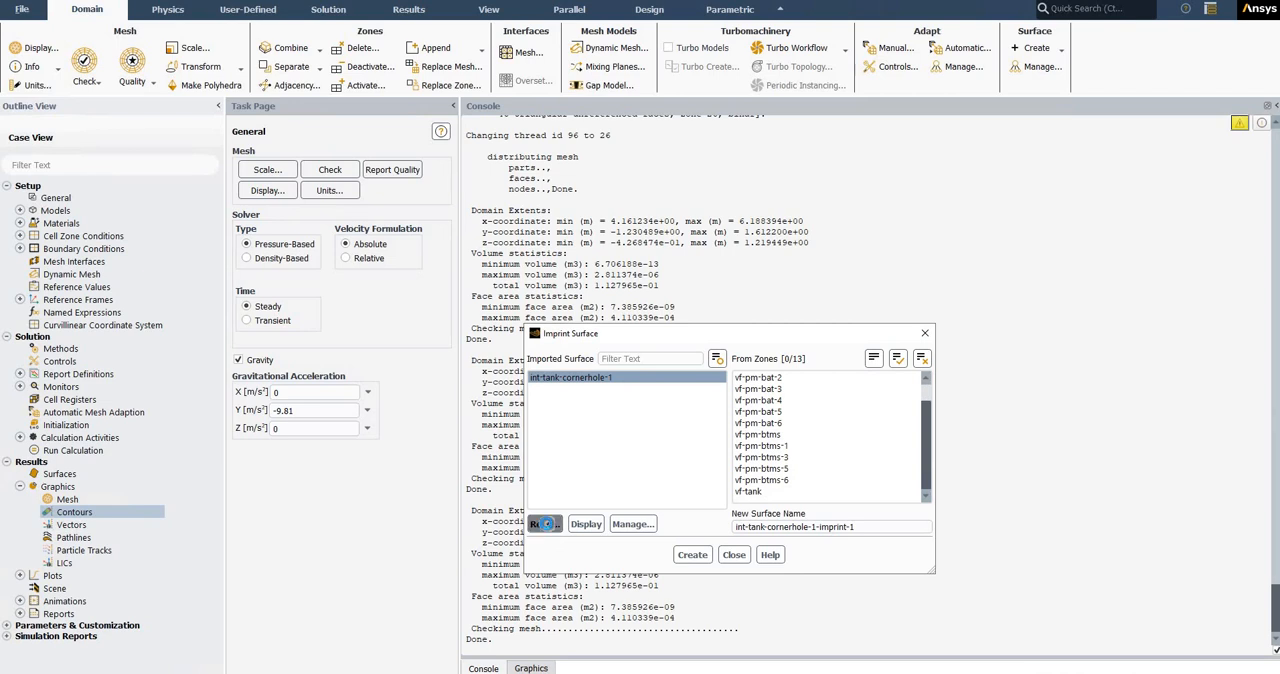
click(544, 524)
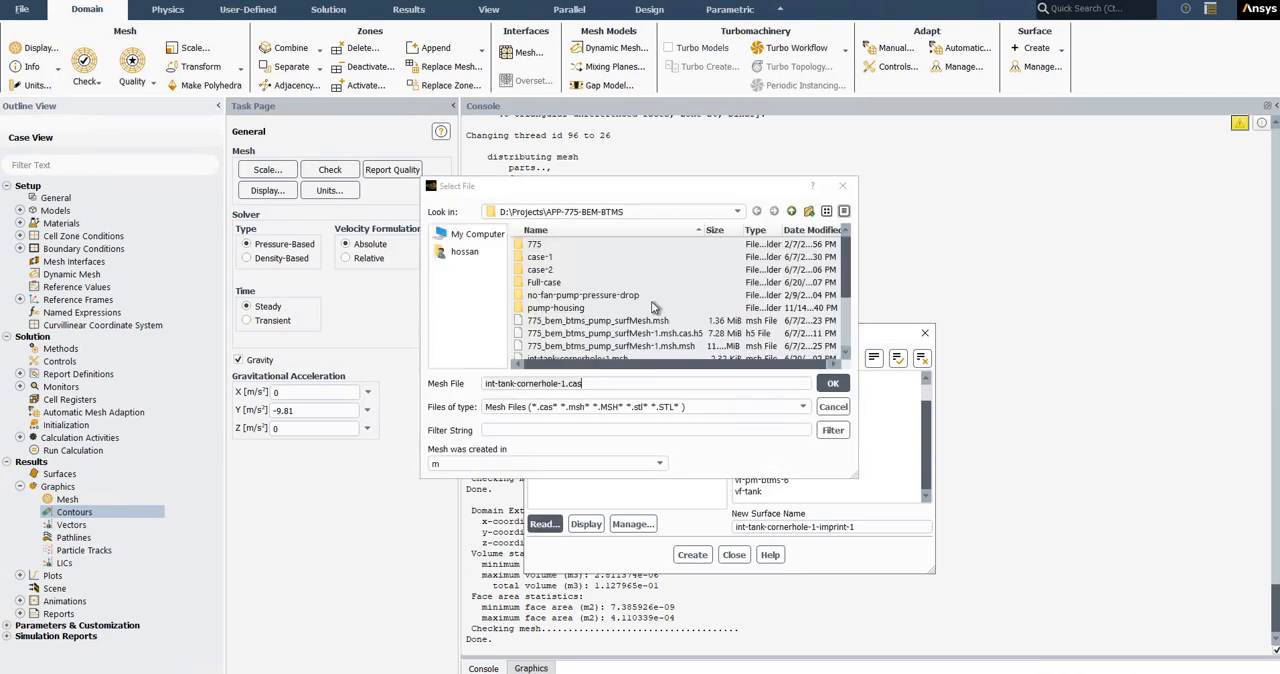
scroll(down, 3)
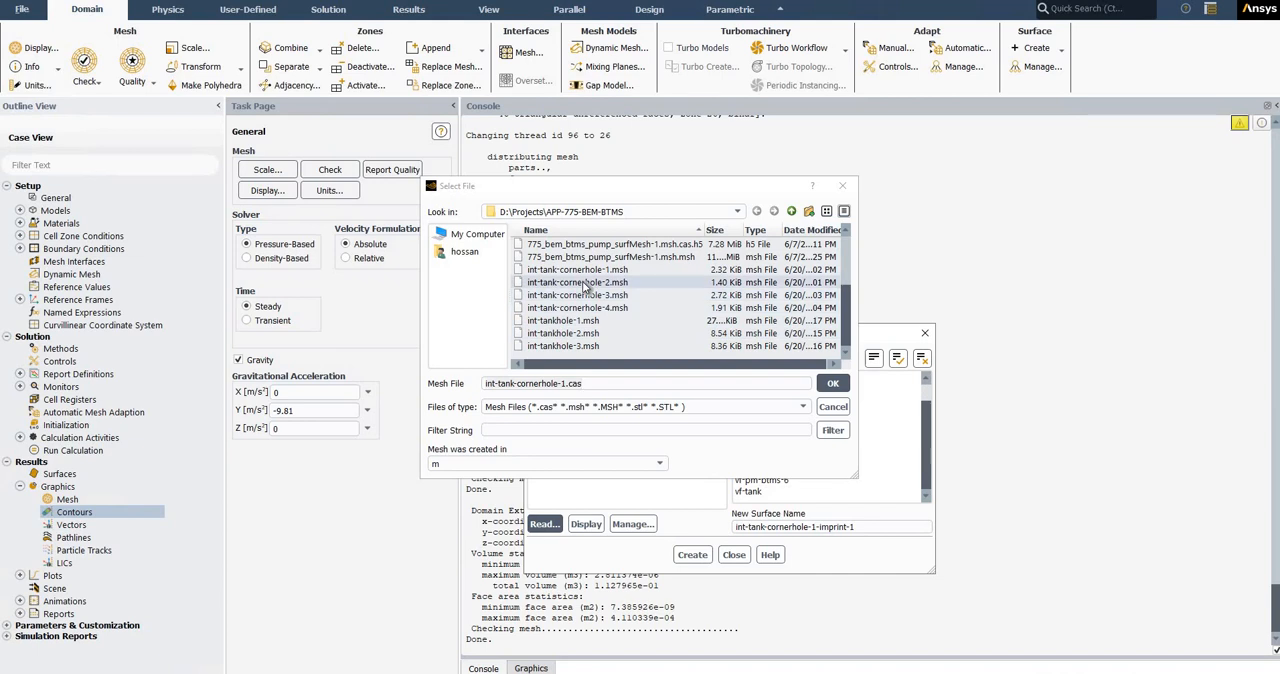
click(576, 282)
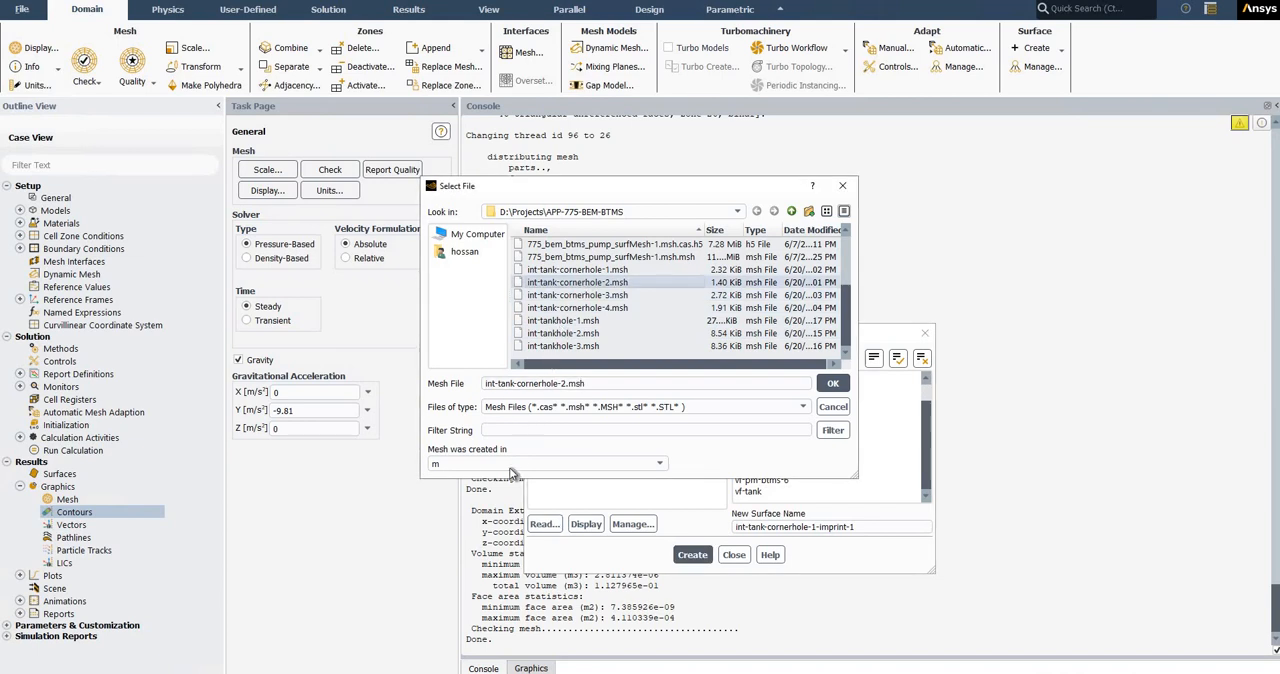
mouse_move(550, 462)
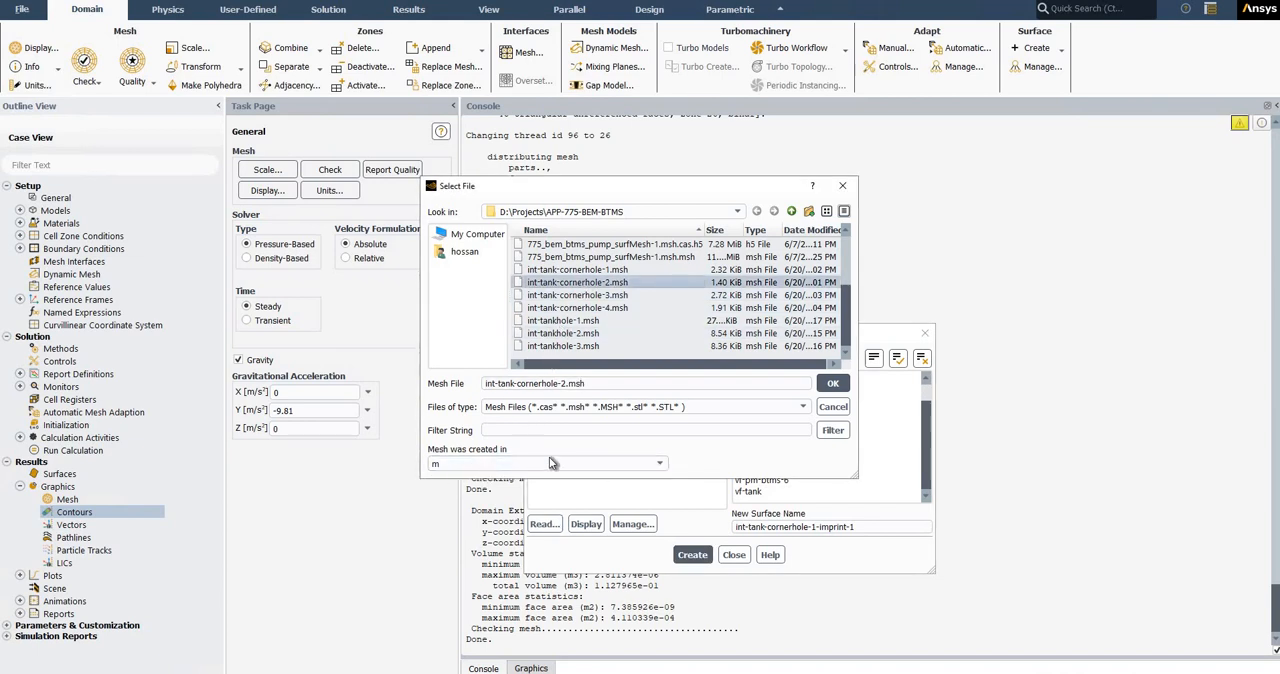
click(658, 464)
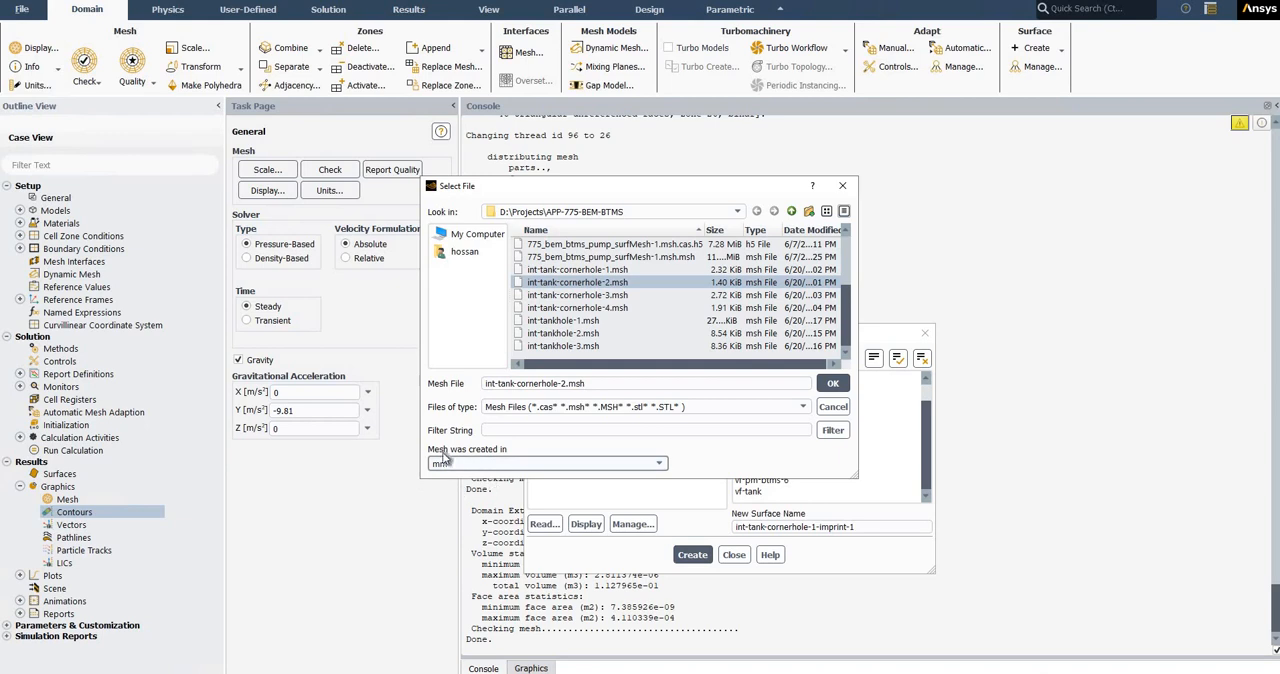
mouse_move(696, 464)
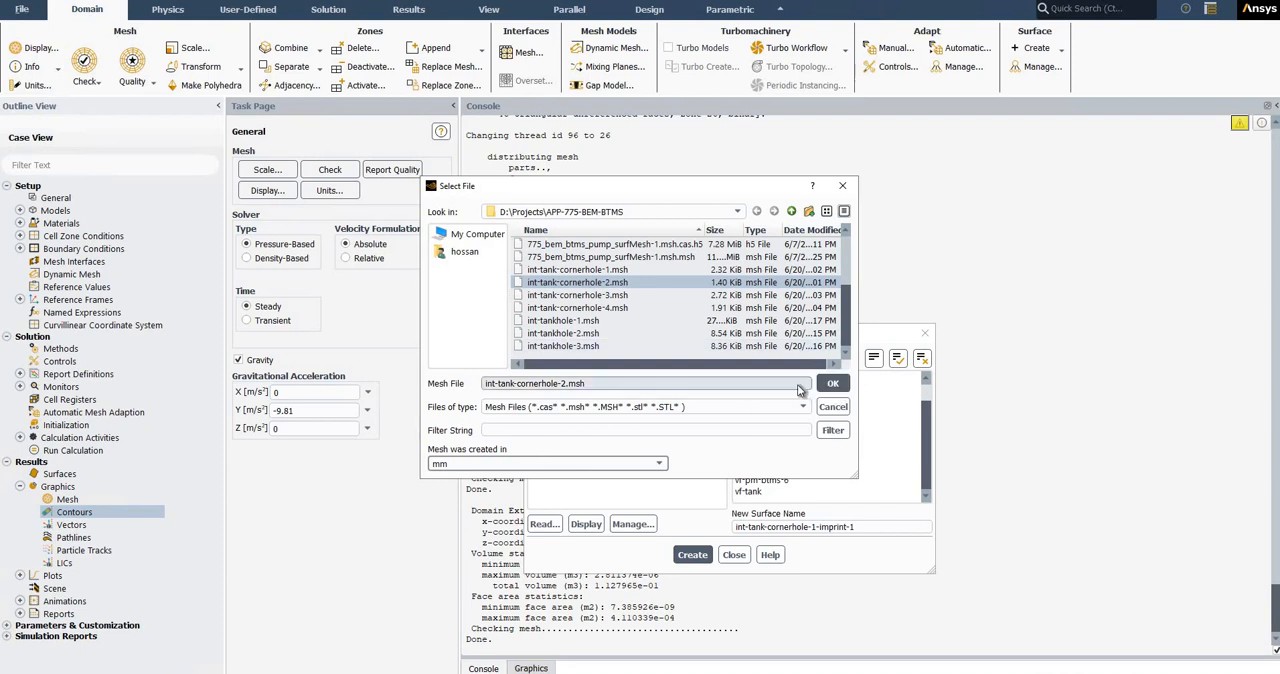
click(832, 384)
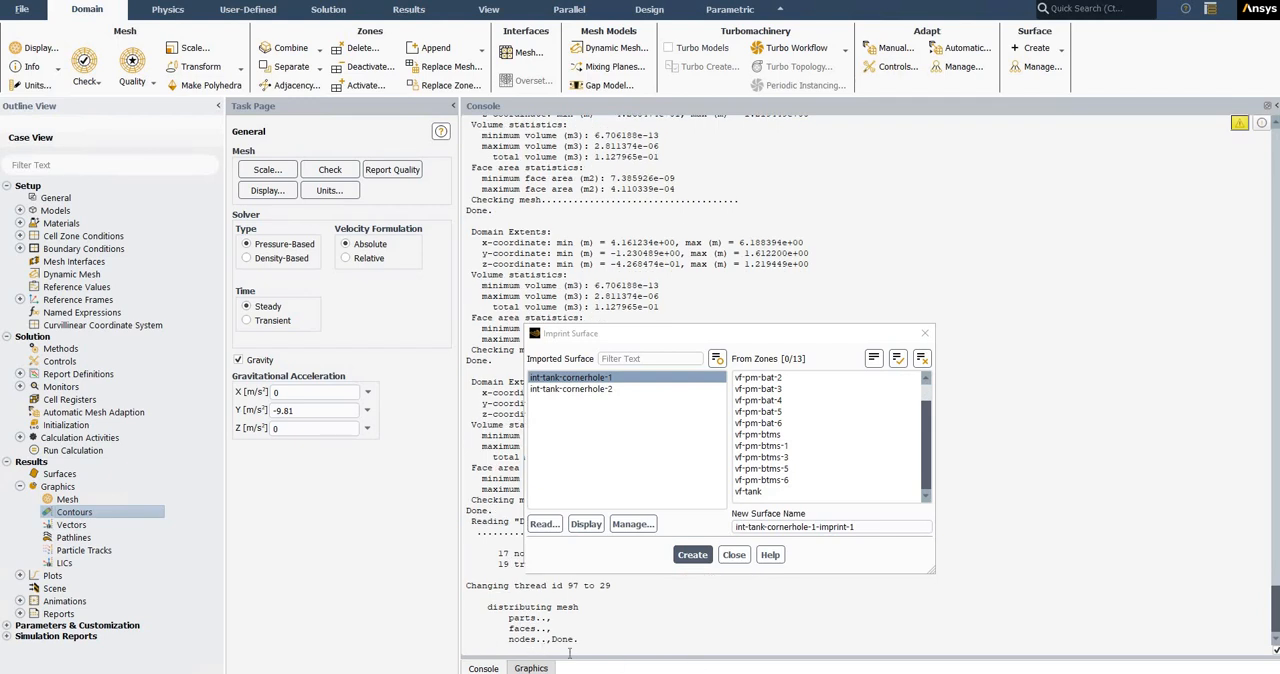
mouse_move(444, 552)
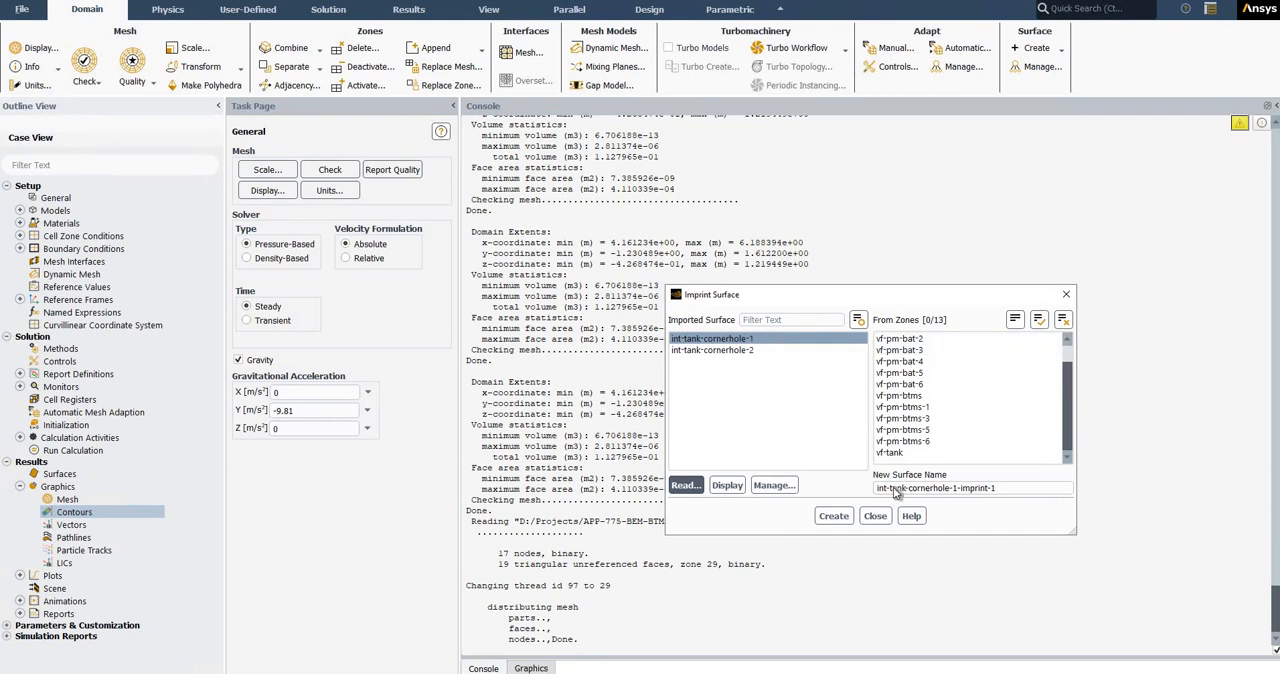
mouse_move(1024, 336)
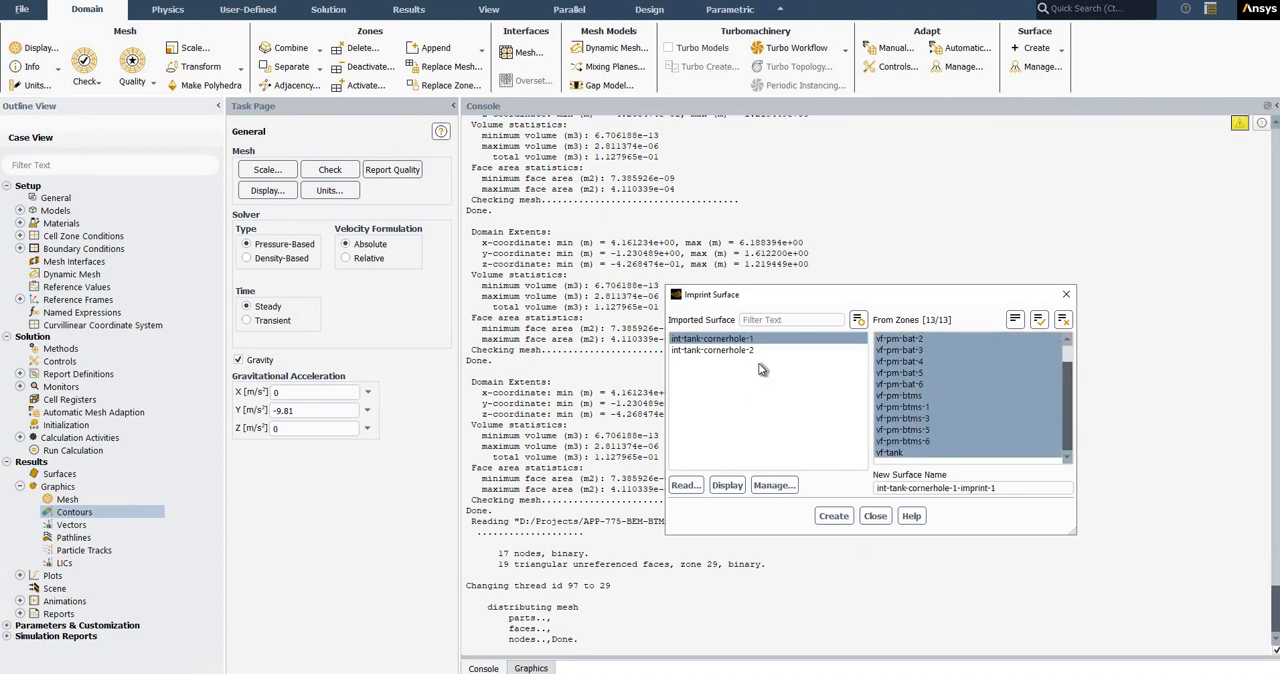
mouse_move(854, 532)
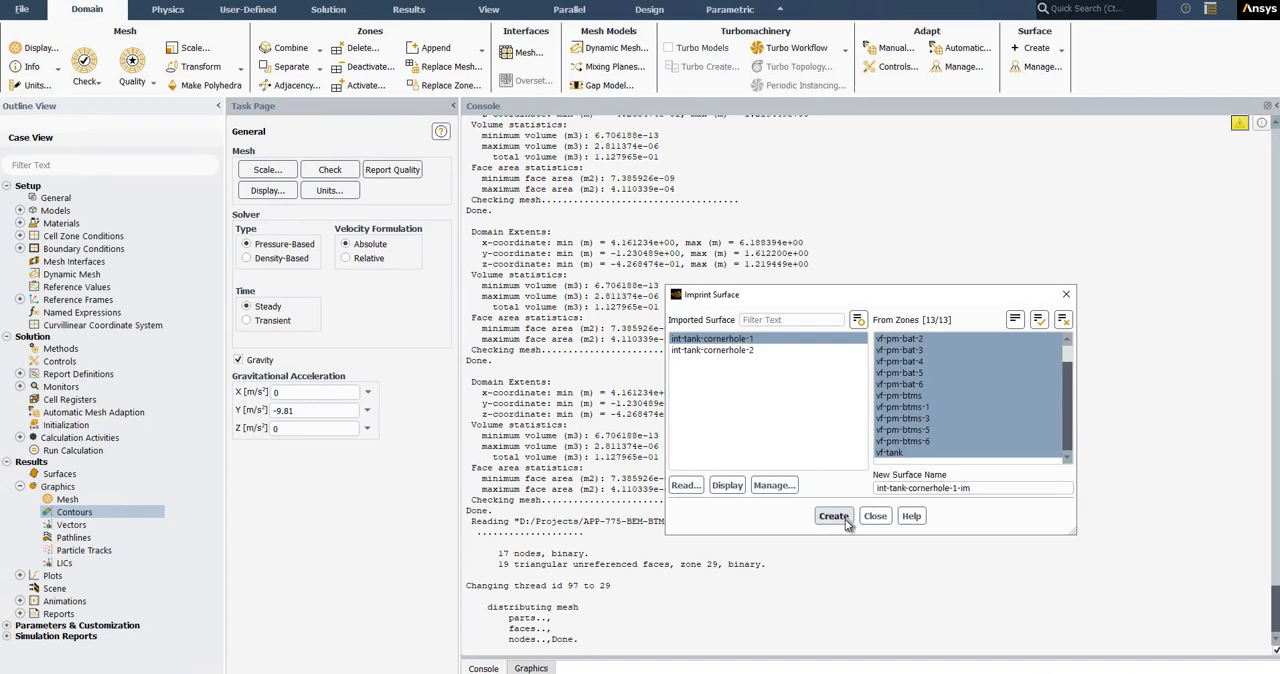
- Create the imprinted surface int-tank-cornerhole-1-im from int-tank-cornerhole-1 on all 13 zones
click(832, 516)
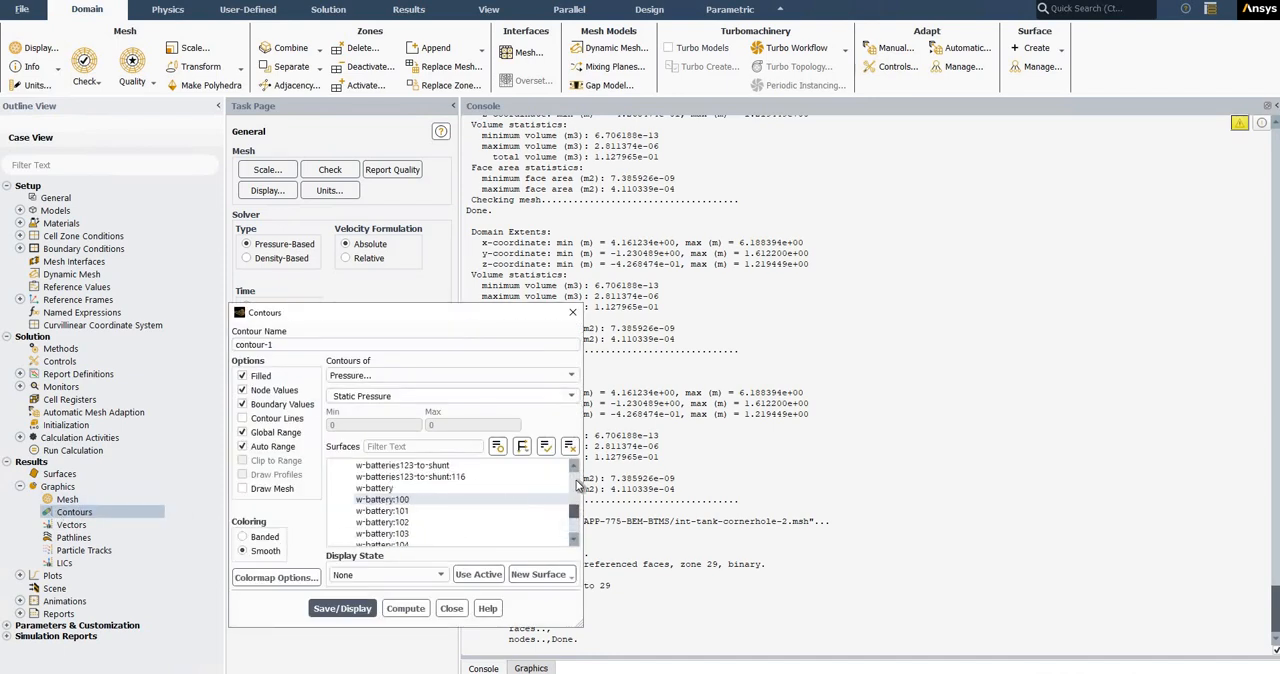
- Select the imprinted corner-hole surface in Contours and list the quantities available to plot on it
scroll(up, 3)
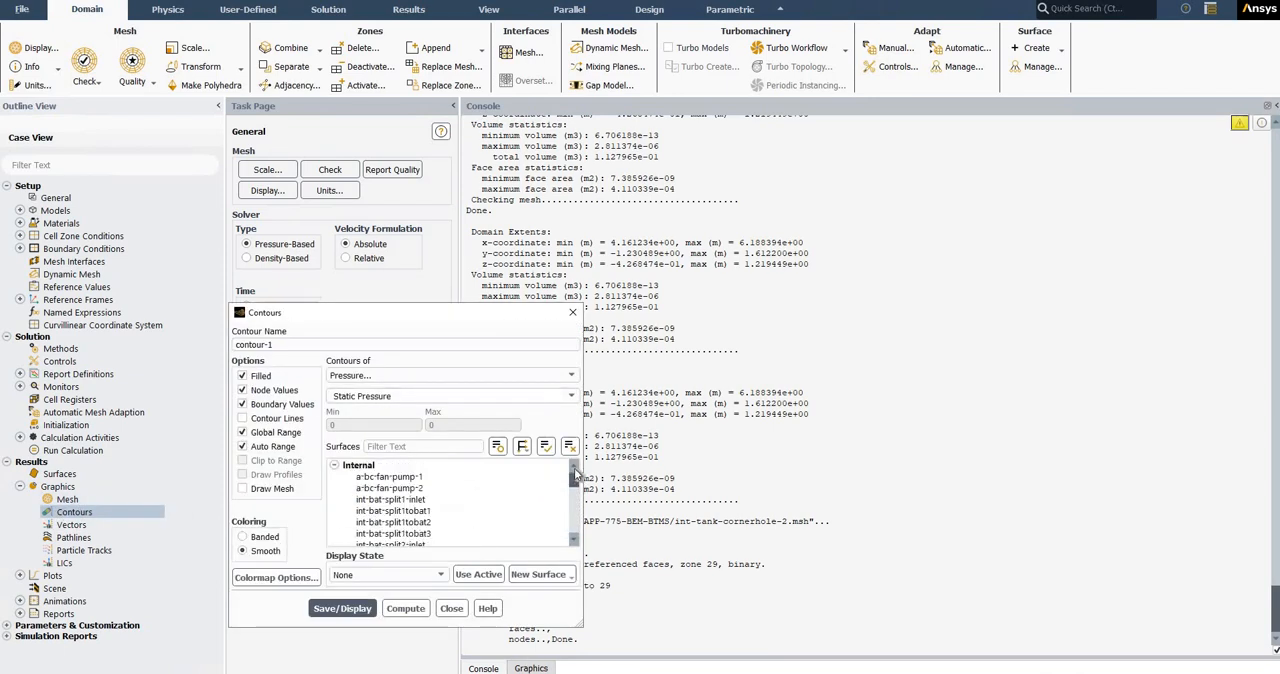
scroll(up, 3)
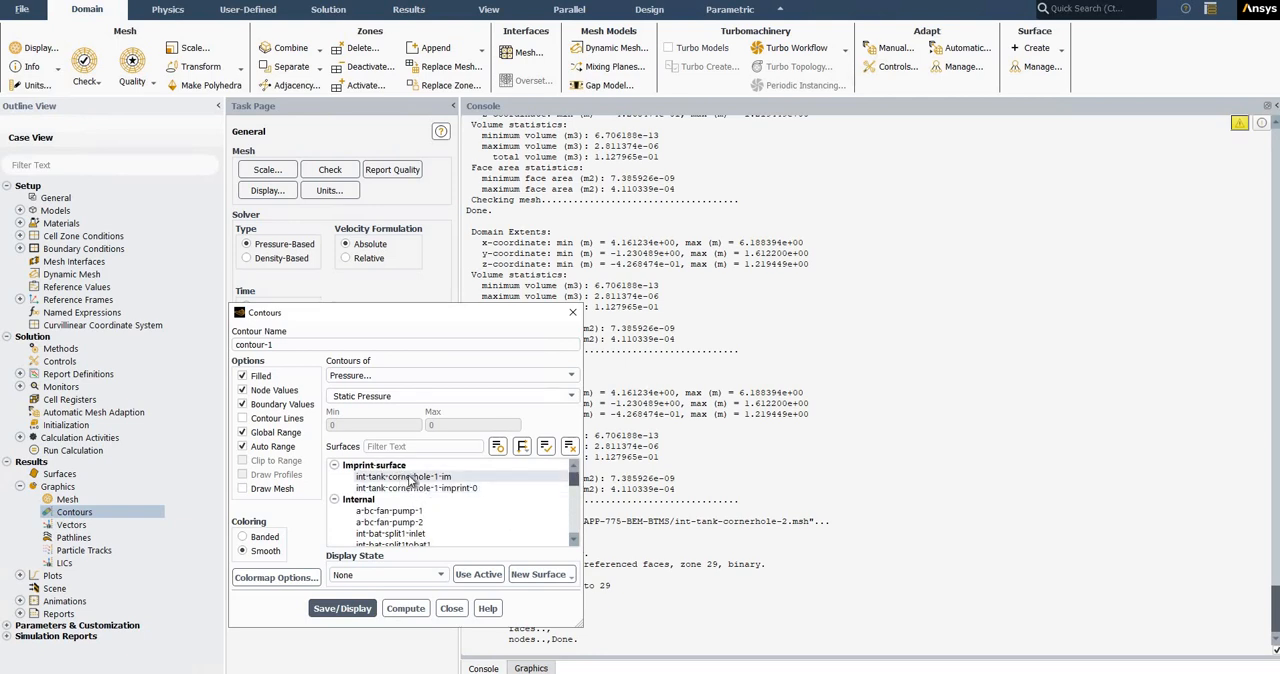
click(402, 476)
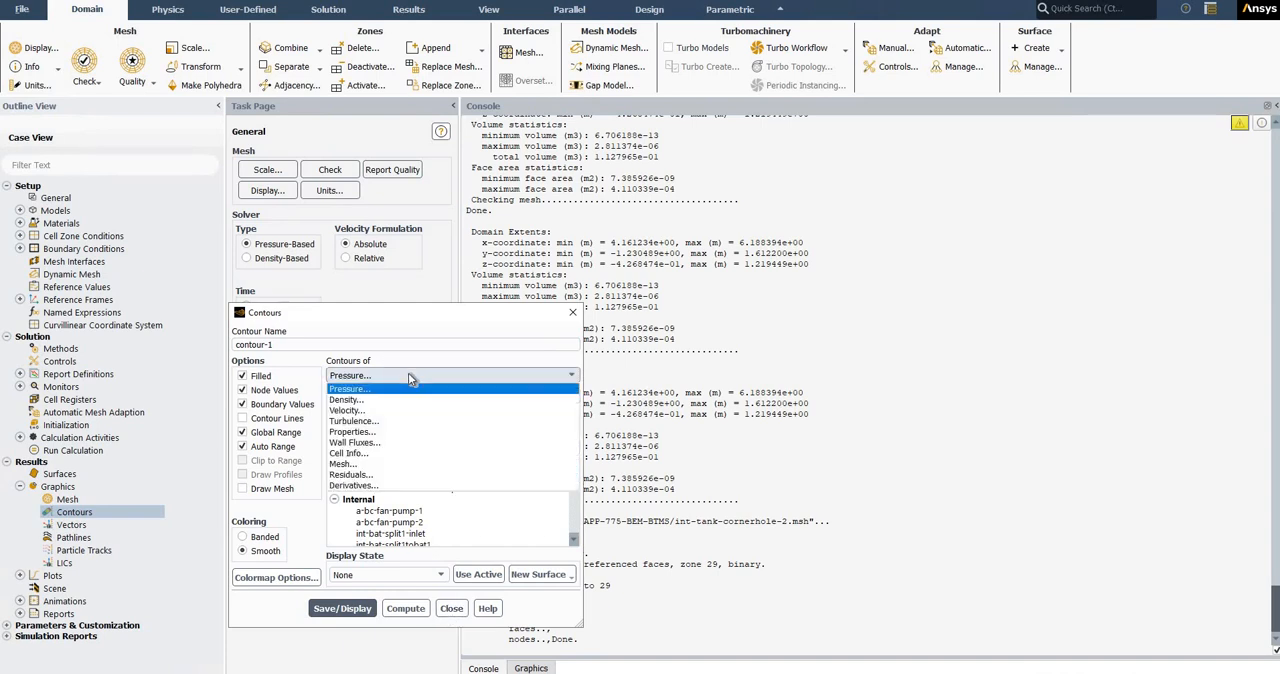
click(350, 388)
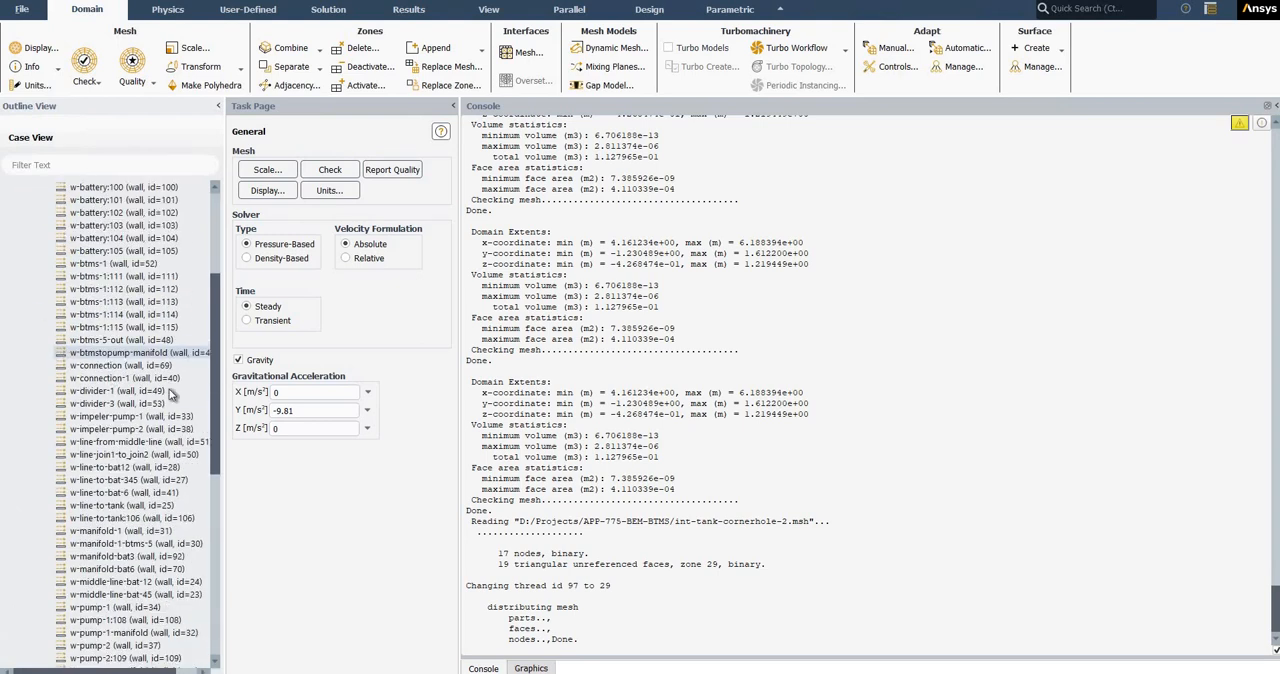
- Scroll the Outline View to browse Boundary Conditions > Internal zones such as fan and battery interiors
scroll(down, 3)
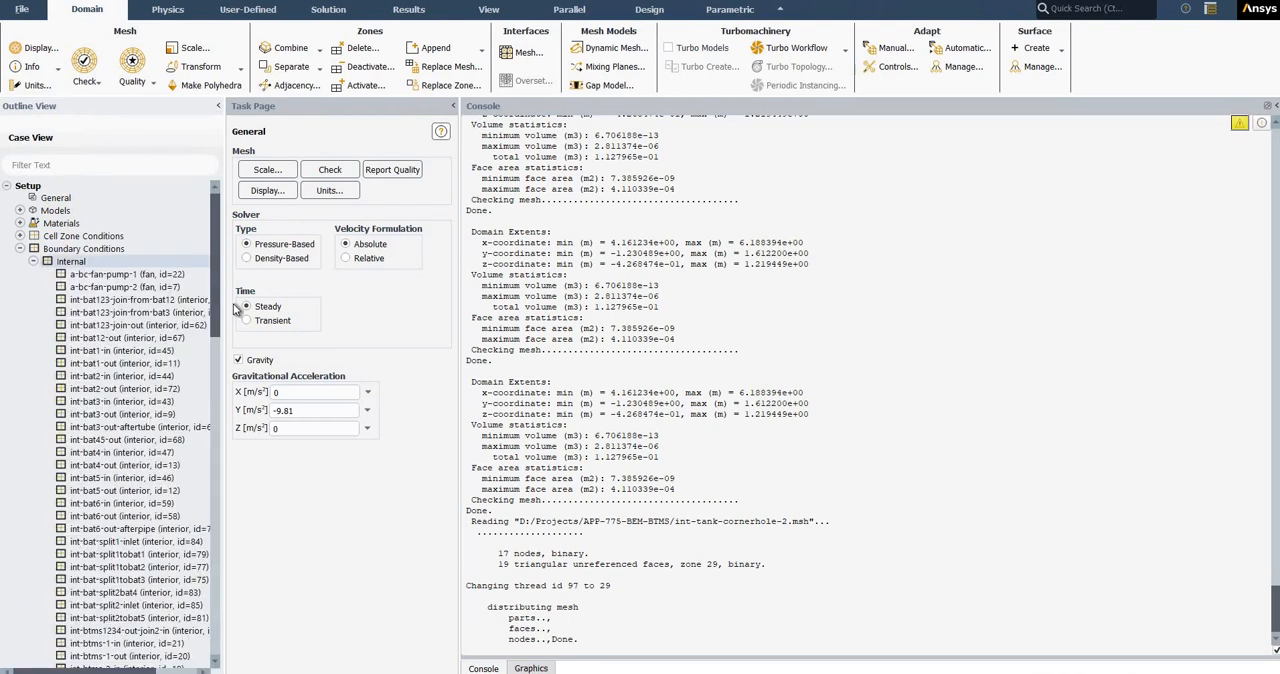
scroll(down, 3)
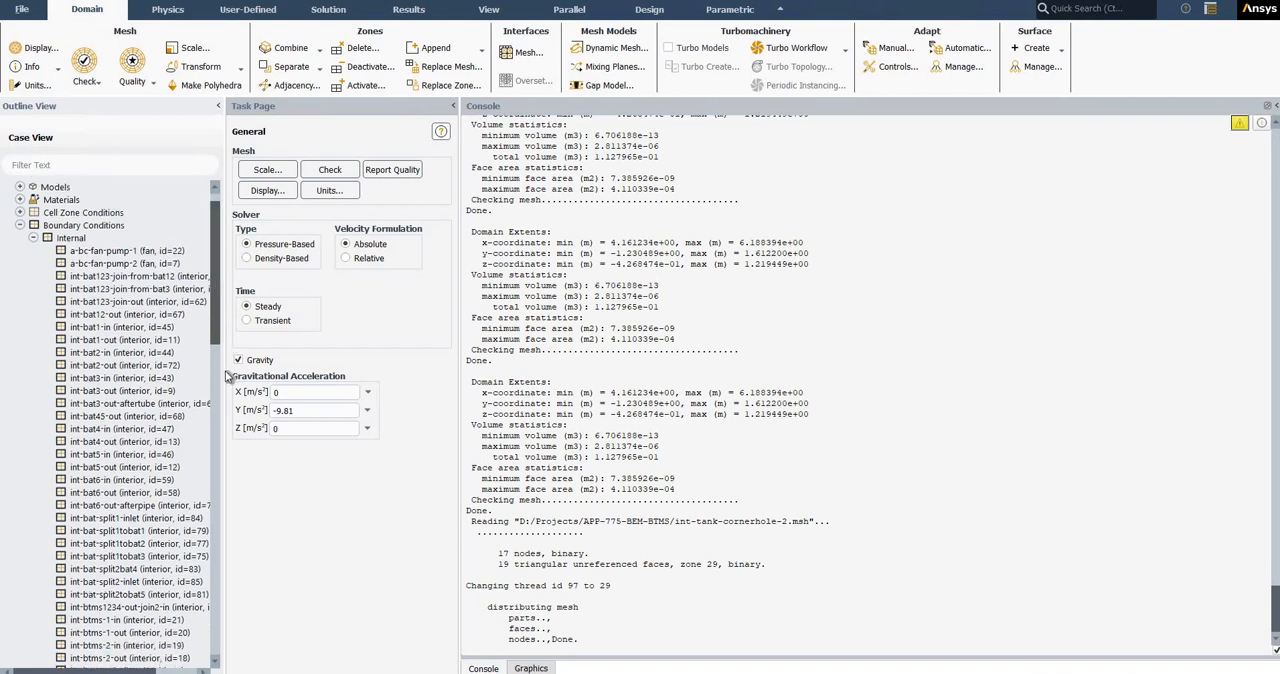
scroll(down, 3)
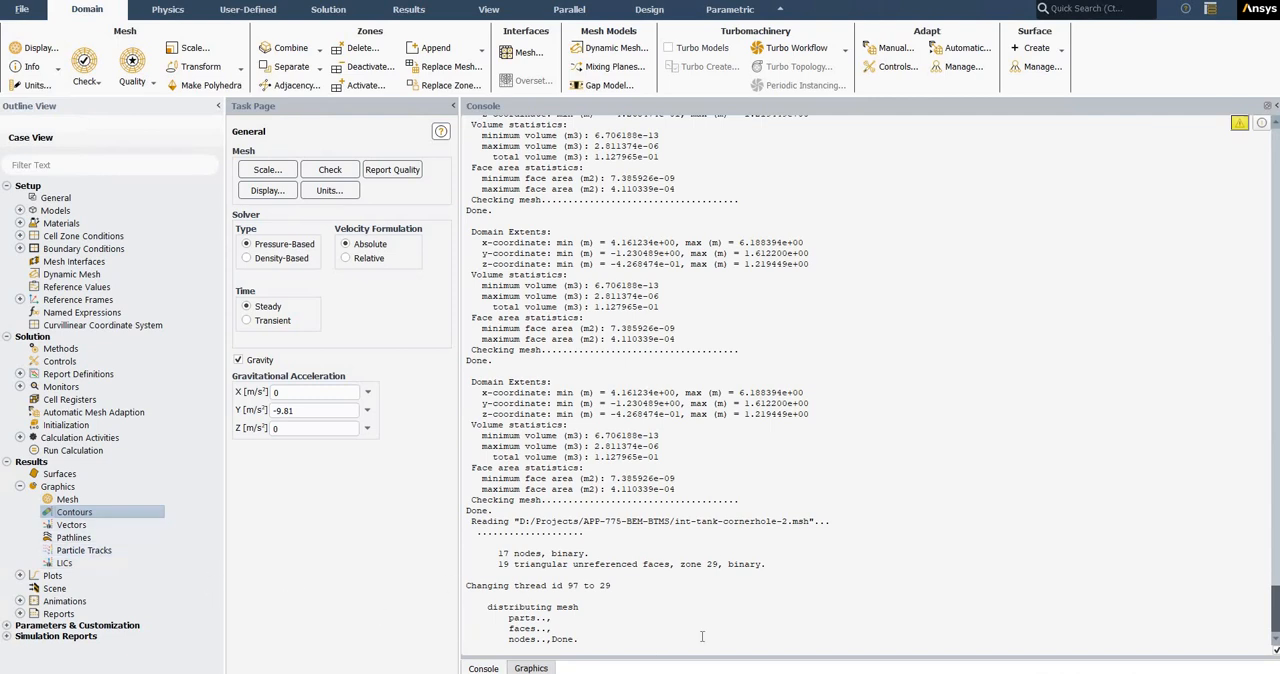
mouse_move(924, 340)
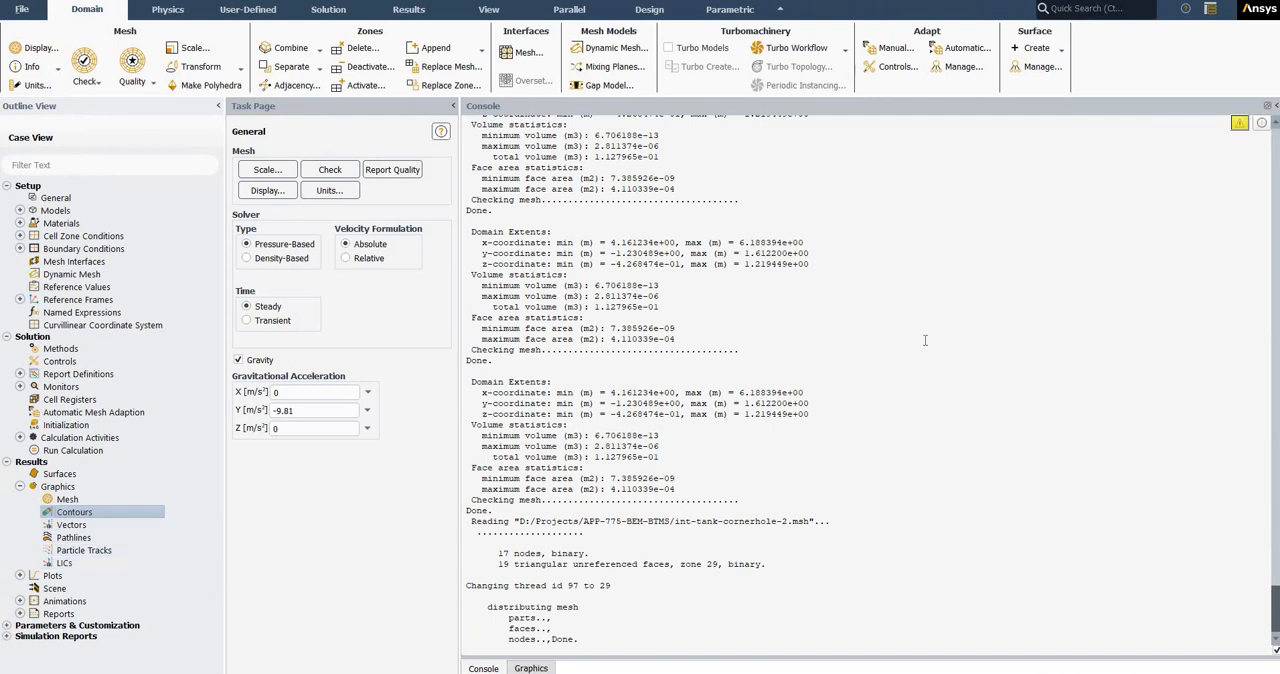